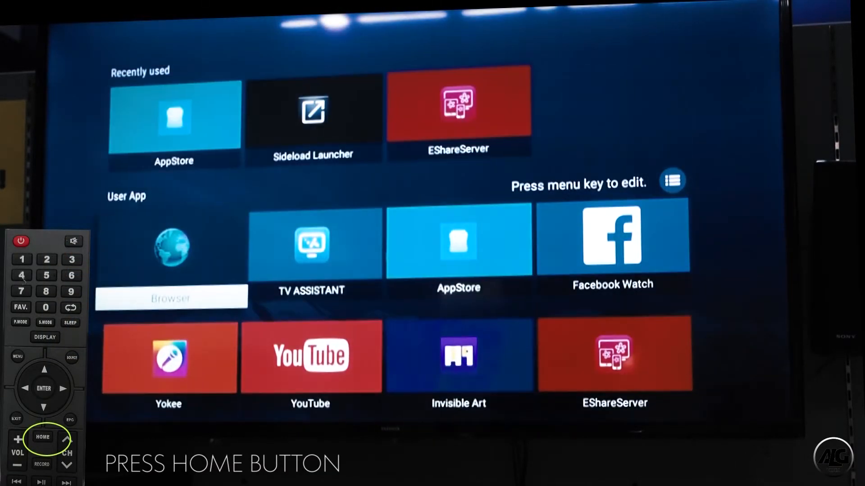
Launch TV Assistant from the launcher, showing 66% memory used.
key(right)
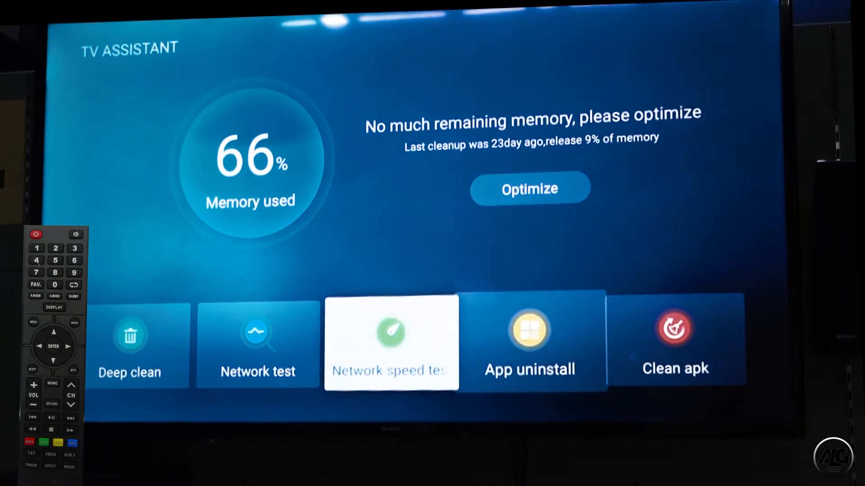
Show the Deep clean breakdown: 9.0 MB cache garbage, 44 MB app data, 21 MB user files.
key(Left)
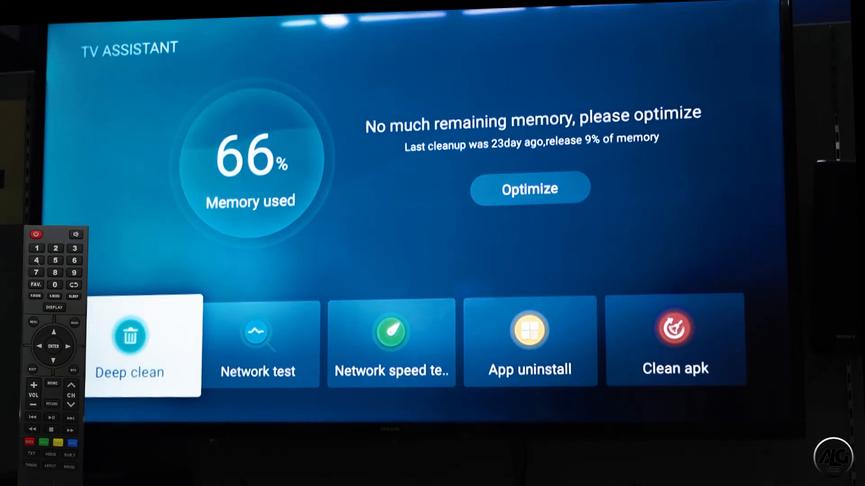
click(130, 342)
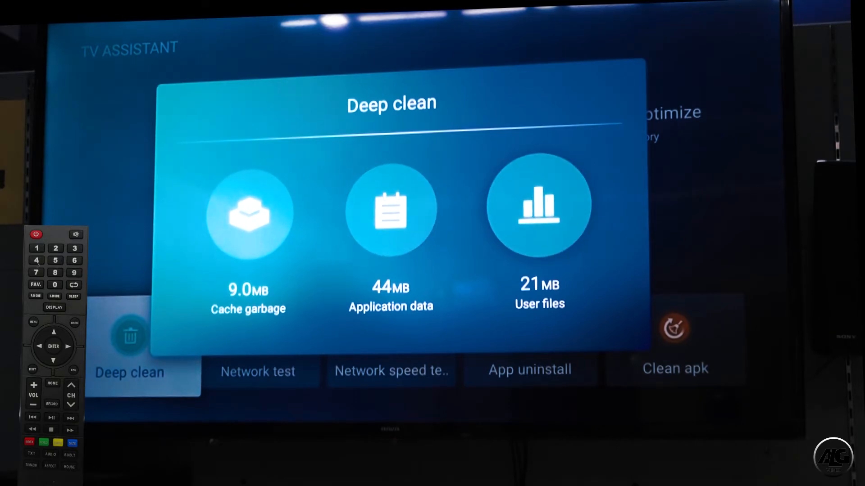
Delete all user files, including the turboracing thumbnail, leaving 0.0 B of user files.
click(540, 208)
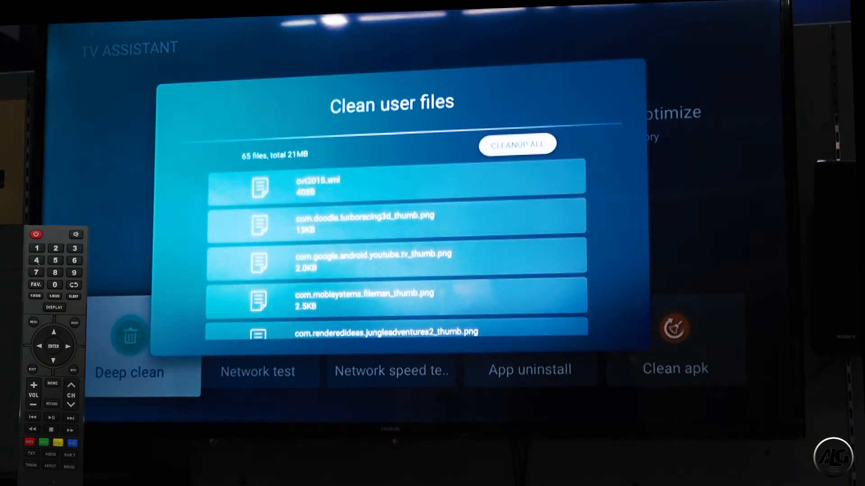
click(517, 144)
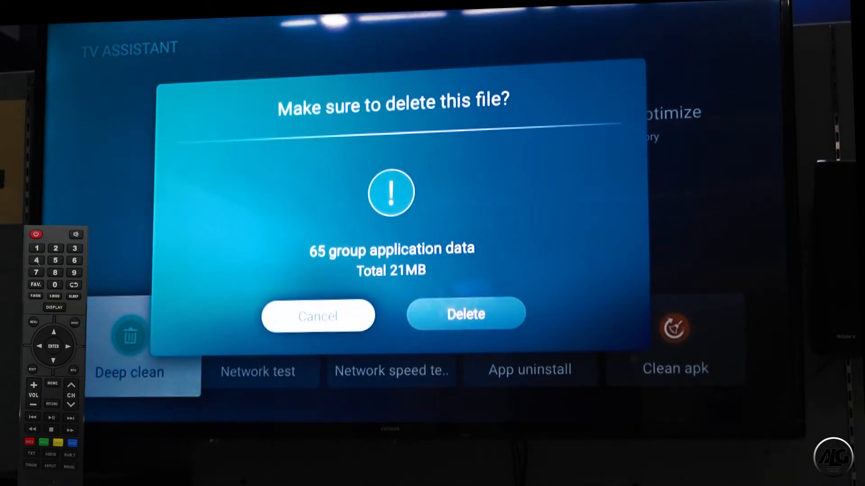
click(466, 314)
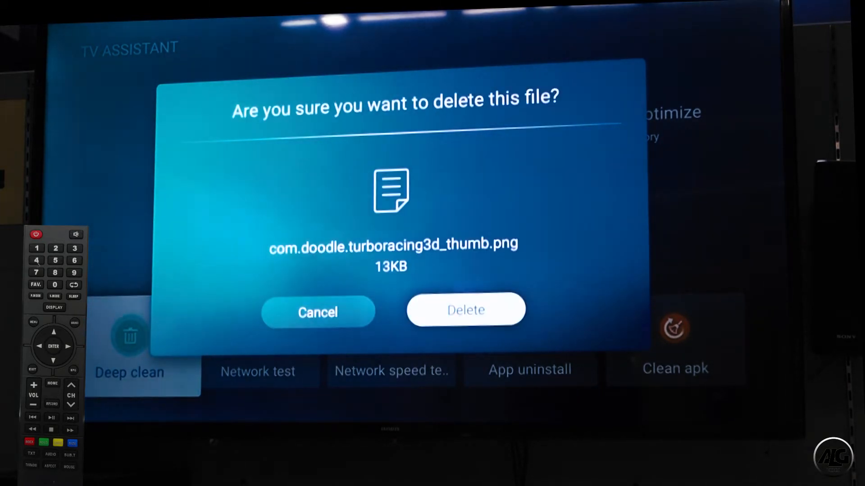
click(467, 310)
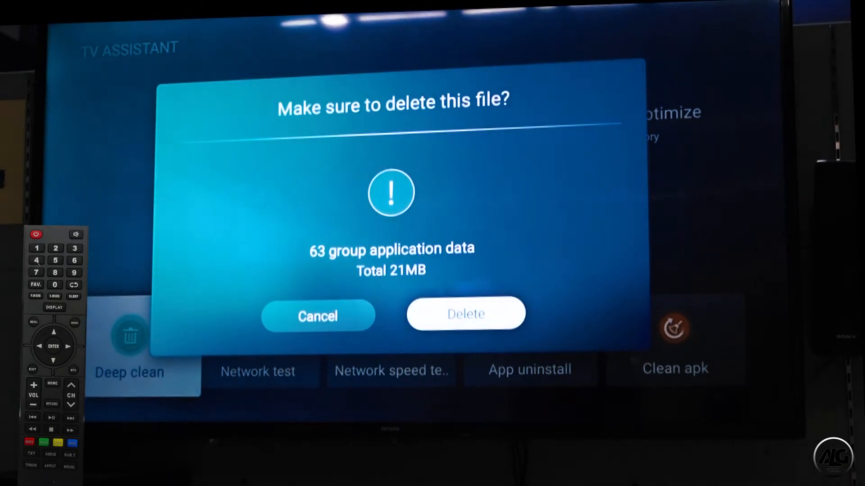
click(467, 314)
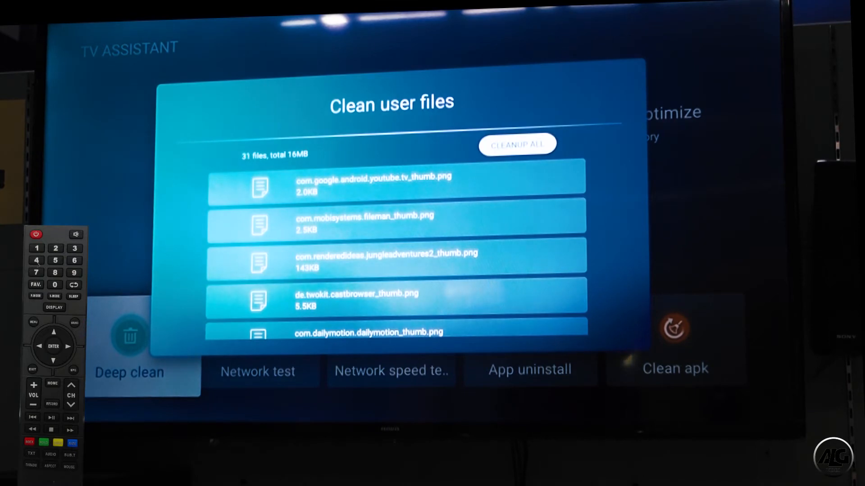
click(518, 143)
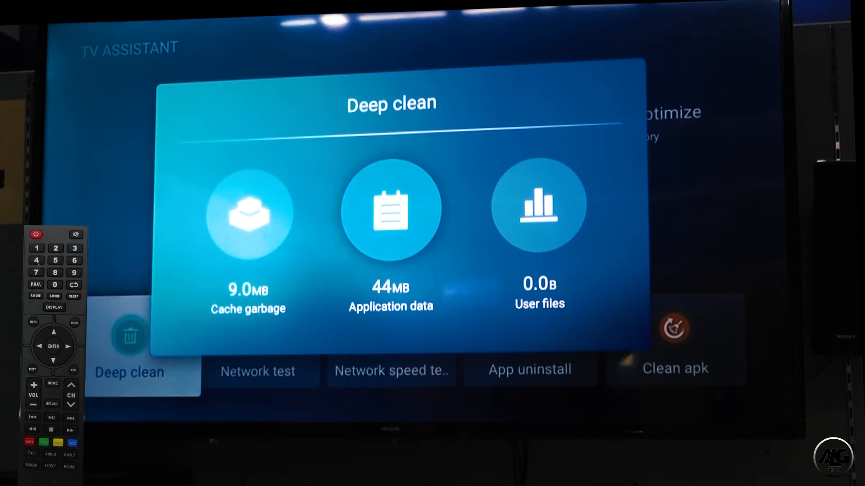
Browse the application data list before running the network test.
click(391, 213)
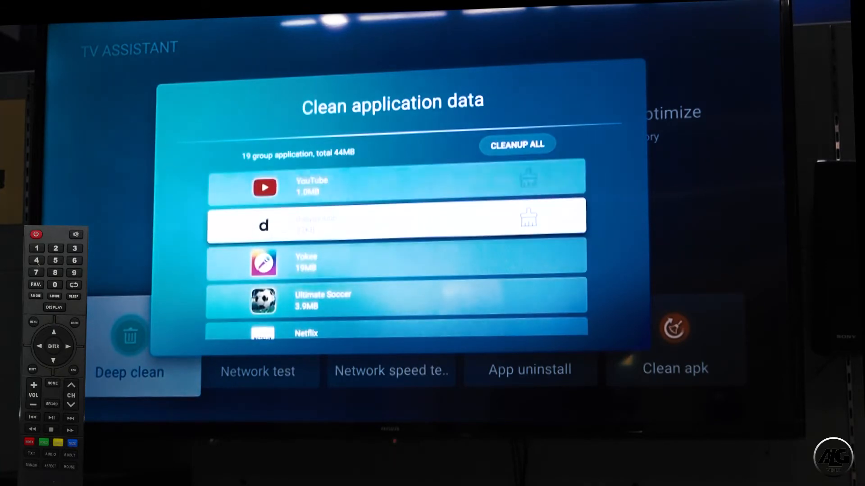
scroll(down, 3)
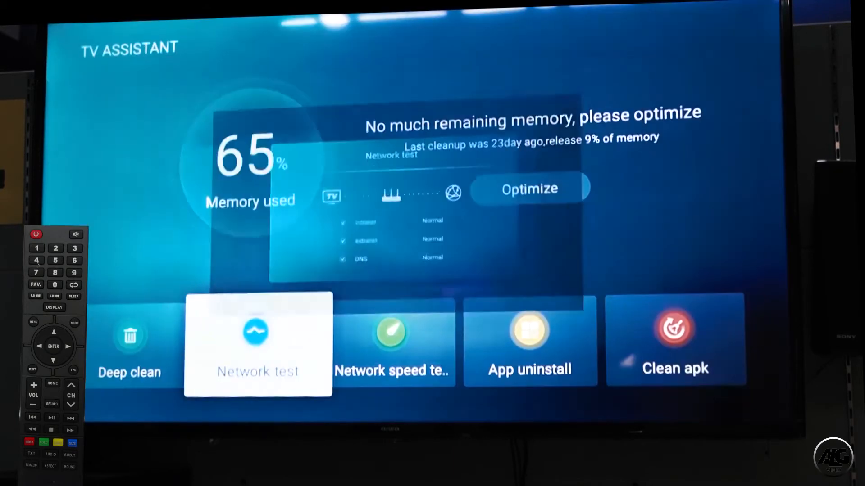
Close the network test results and return to the 66% memory overview.
click(391, 346)
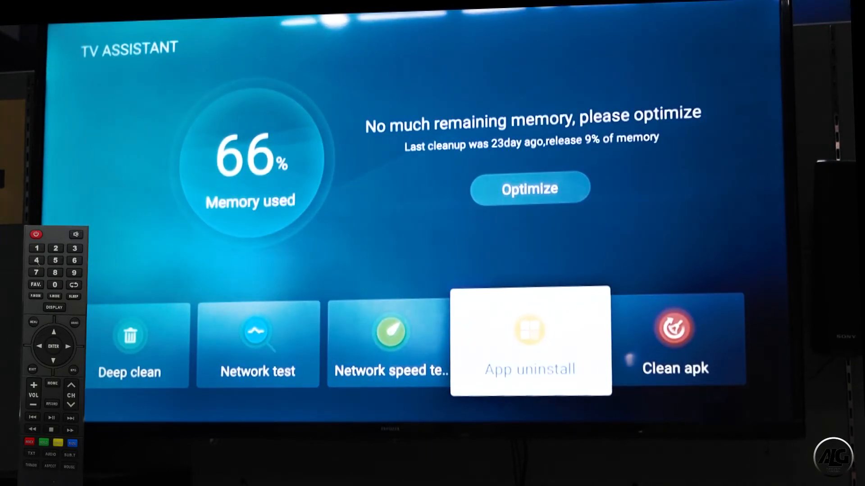
key(Right)
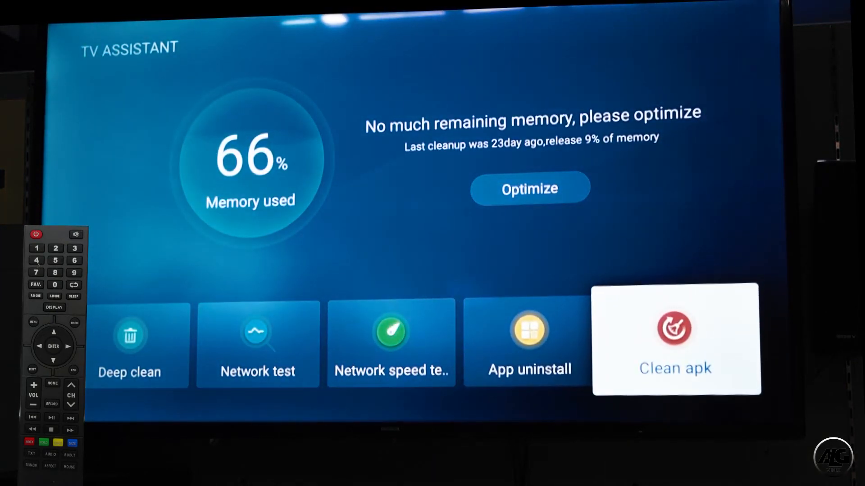
Uninstall News10NBC via App uninstall, dropping installed apps from 19 to 18.
click(675, 328)
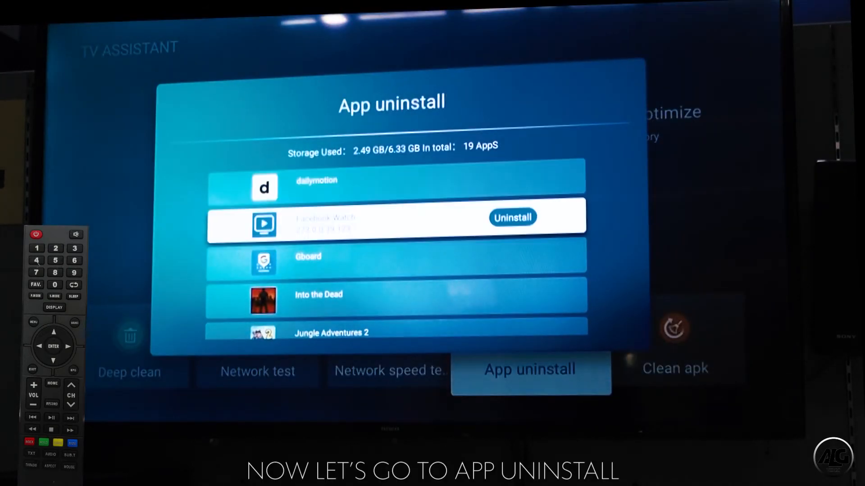
key(Down)
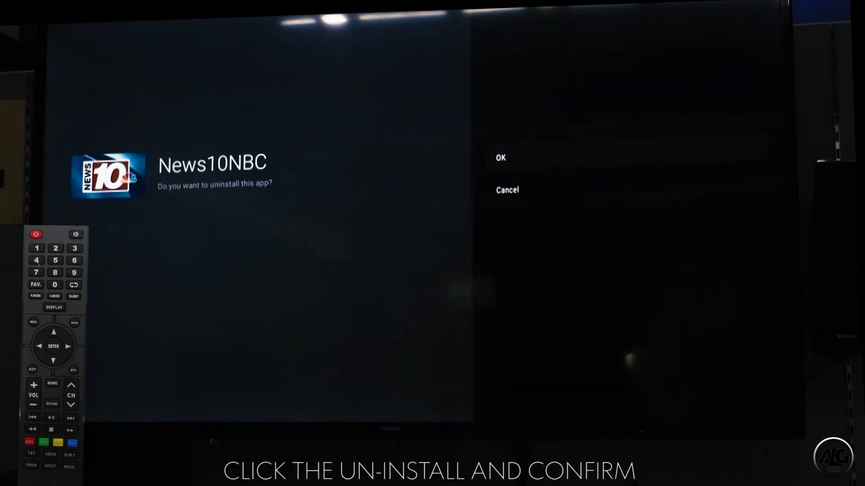
click(501, 158)
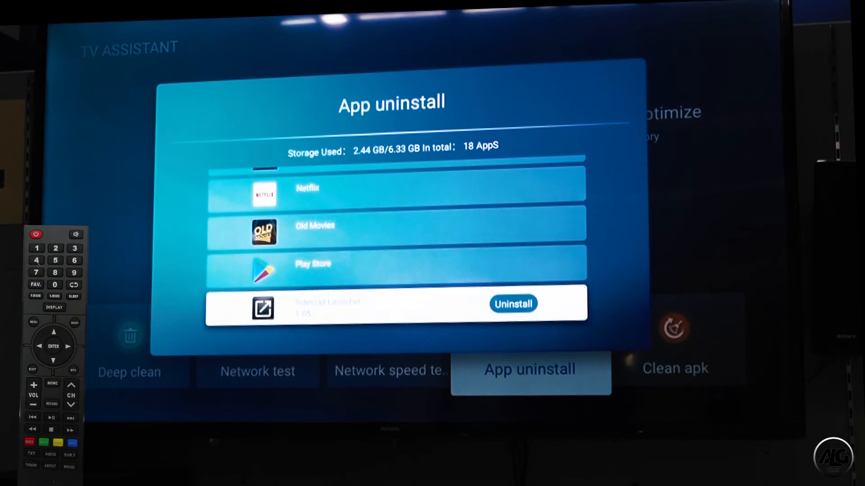
click(513, 303)
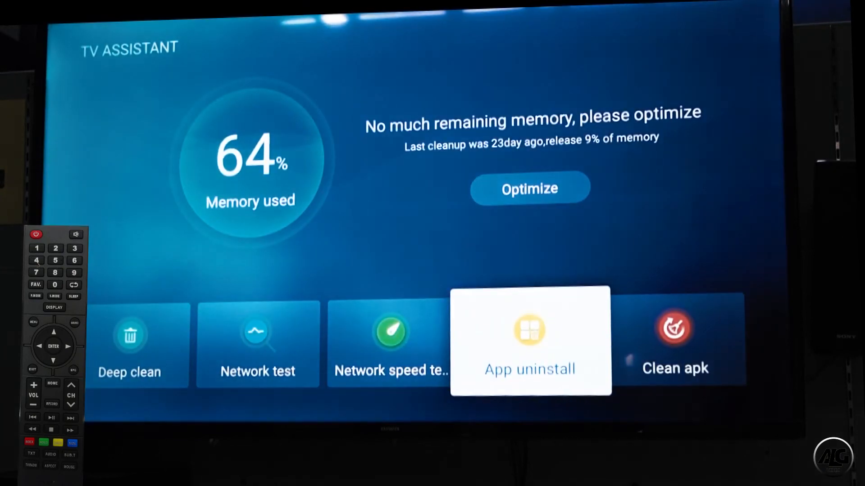
Run Optimize to start freeing the TV's memory.
key(Left)
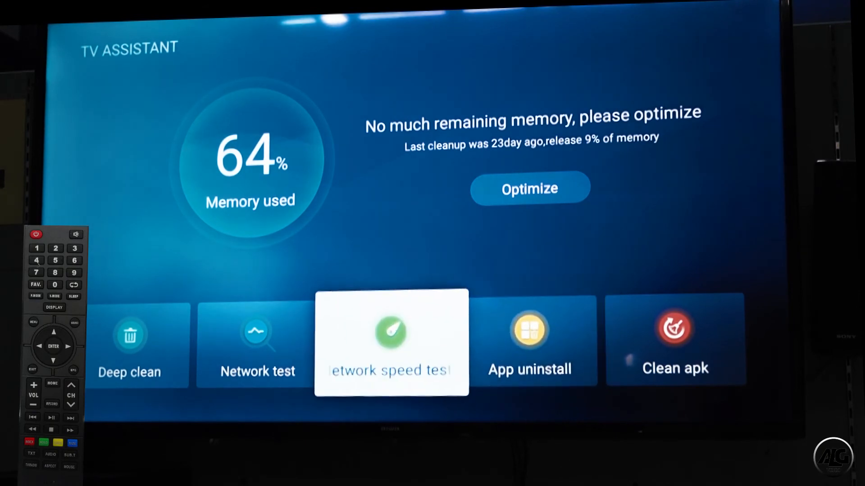
key(Left)
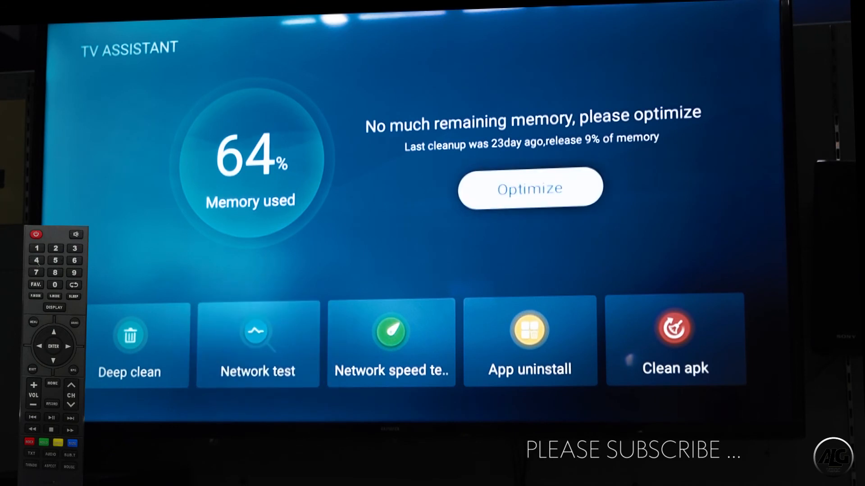
click(529, 188)
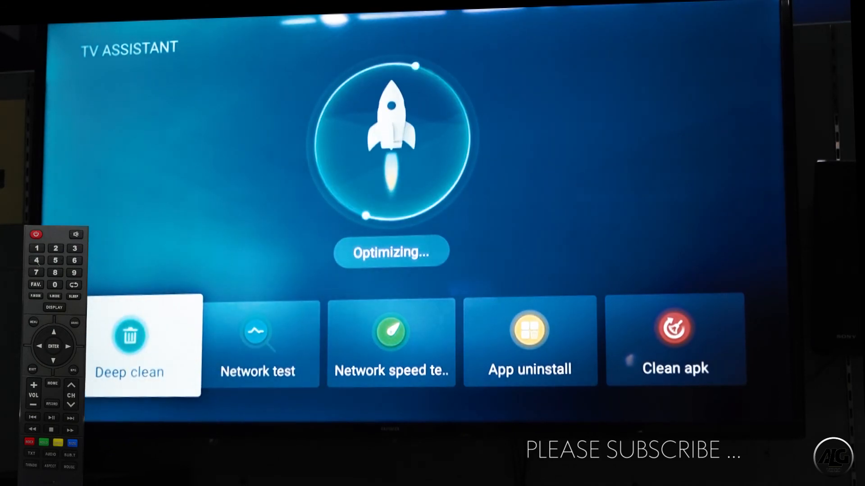